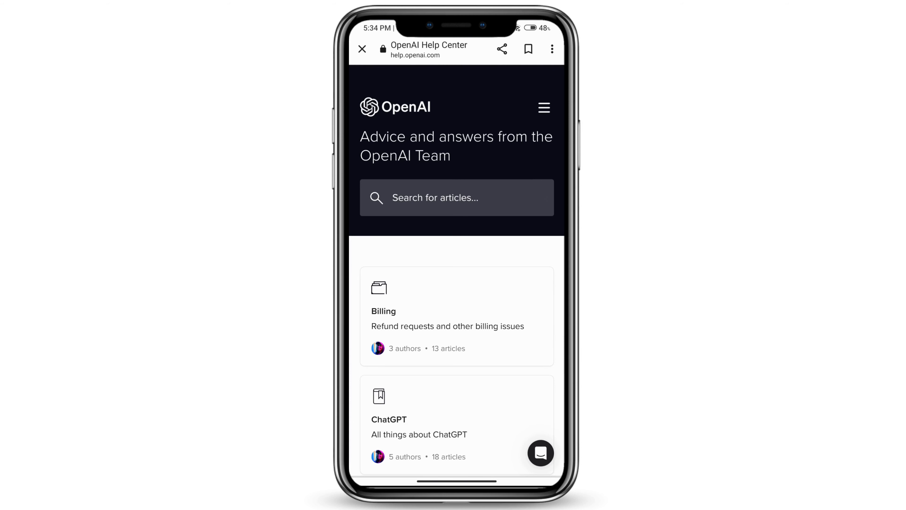
Step: Open the support messenger showing the two earlier OpenAI support chats
click(540, 454)
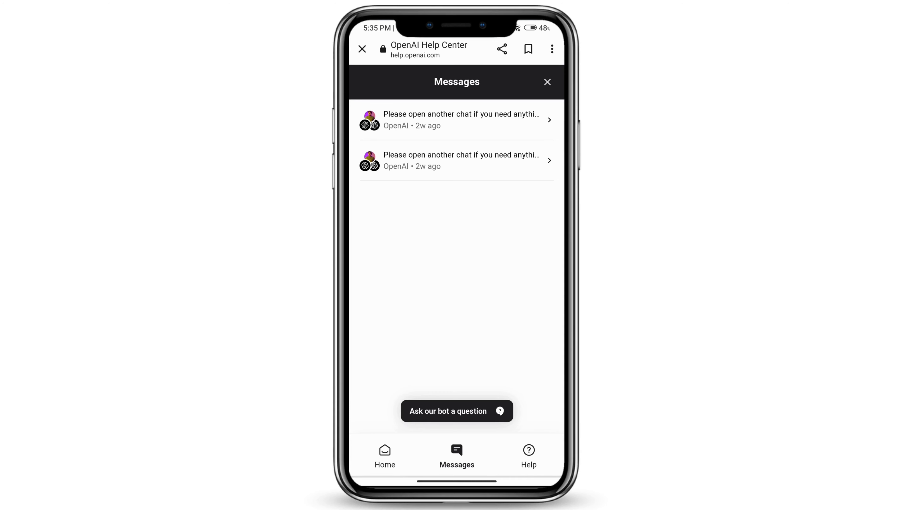
Step: Start a new Fin bot chat and send 'Other' as the reason for contacting
click(456, 411)
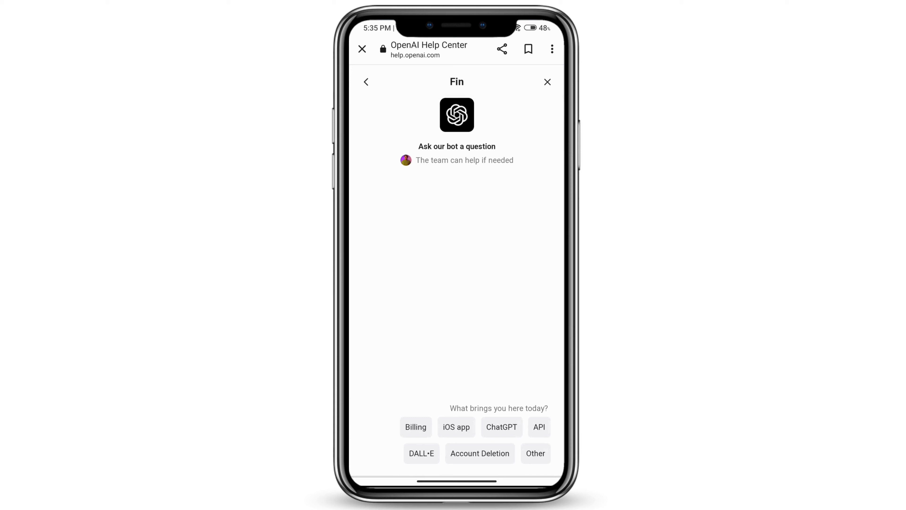
click(535, 454)
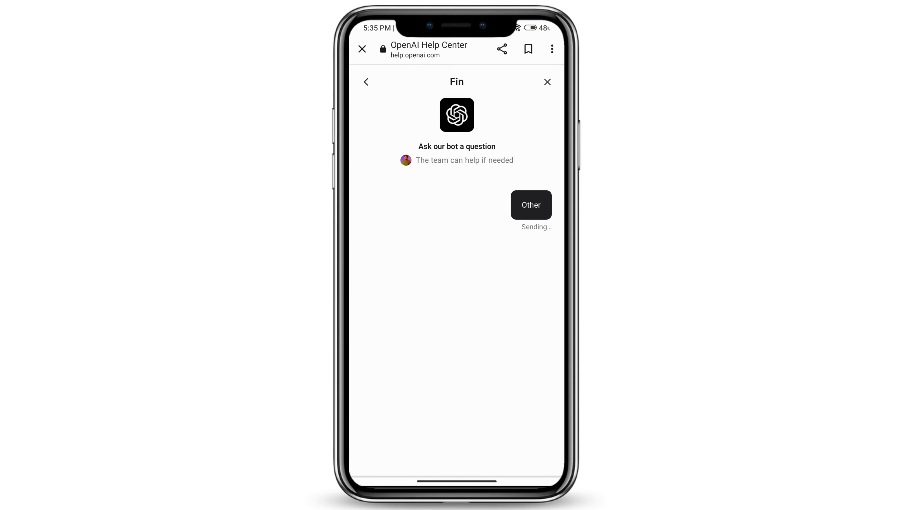